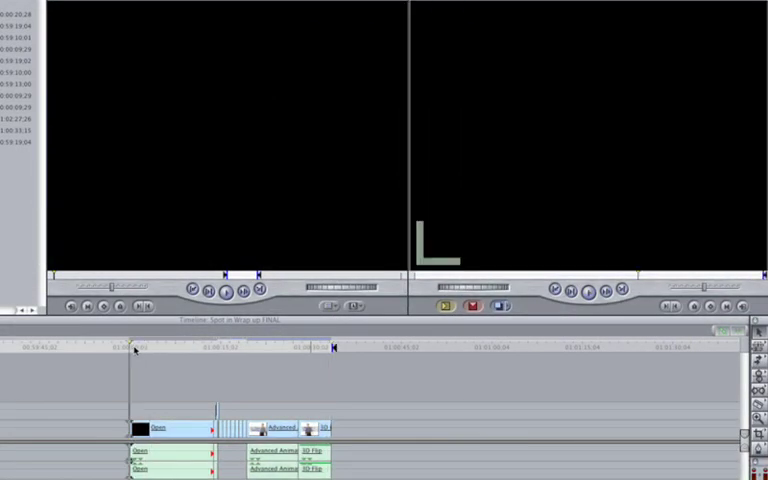
Export the Spot in Wrap up FINAL timeline sequence to Compressor
left_click(124, 8)
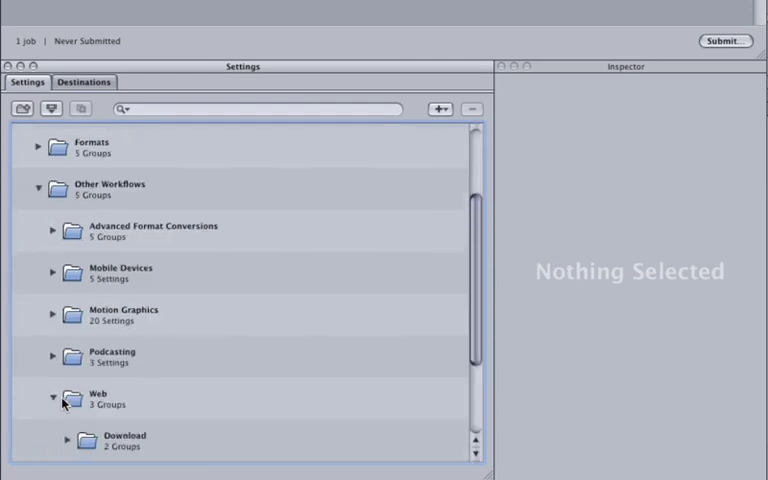
Expand Streaming > QuickTime 7 compatible and view H.264 300Kbps Streaming details (320×240, 15 fps)
left_click(54, 358)
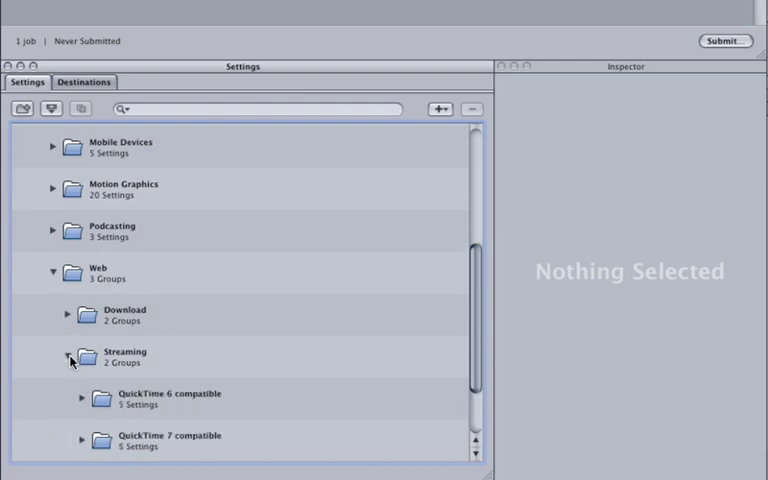
left_click(82, 355)
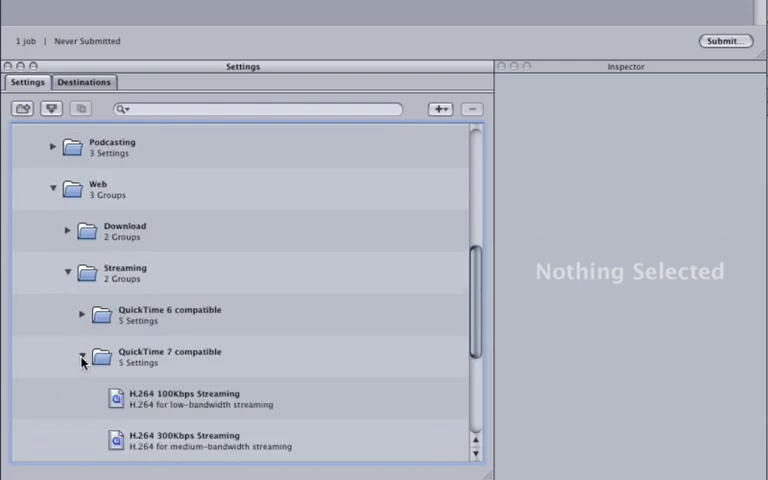
scroll("down", 3)
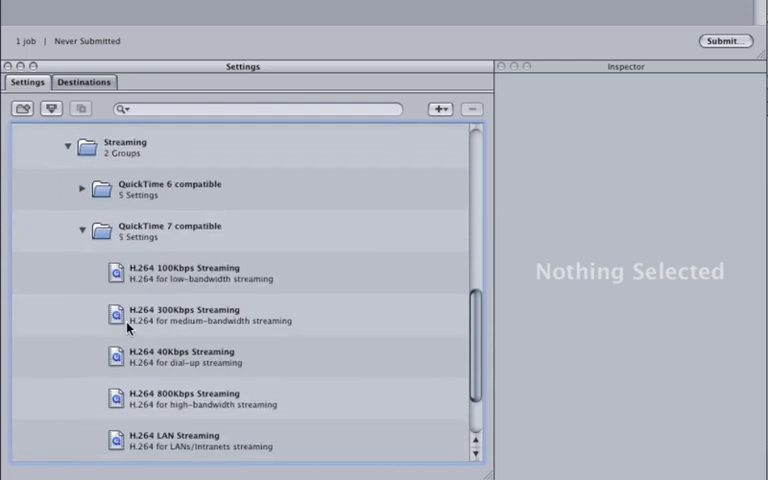
mouse_move(225, 318)
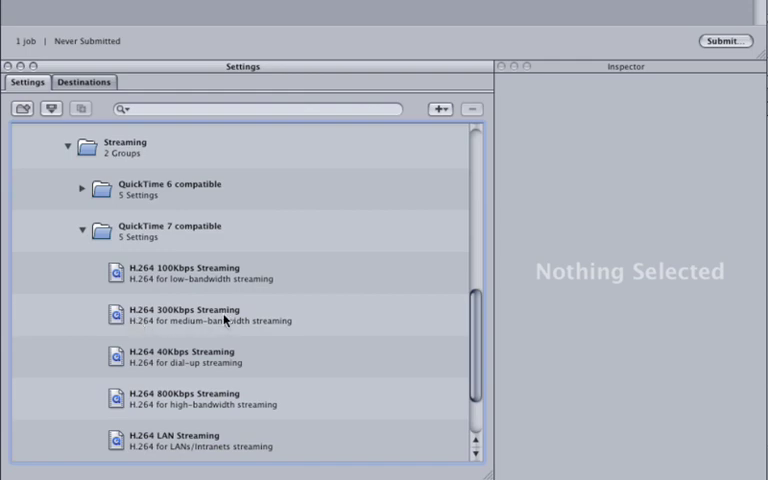
left_click(185, 314)
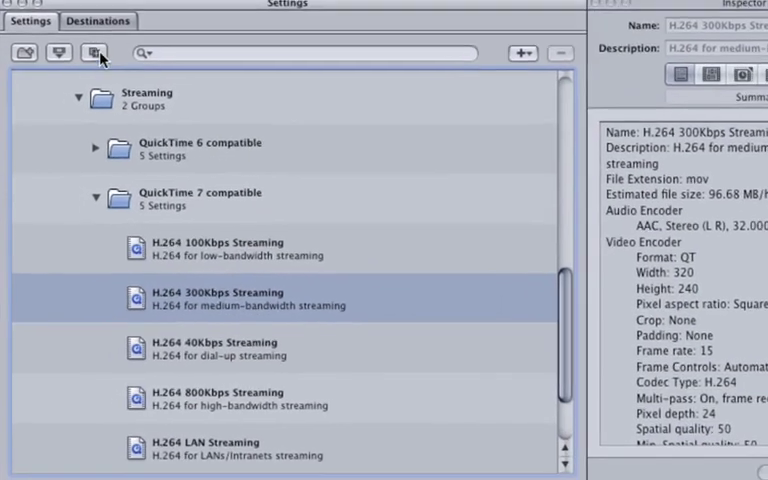
mouse_move(95, 52)
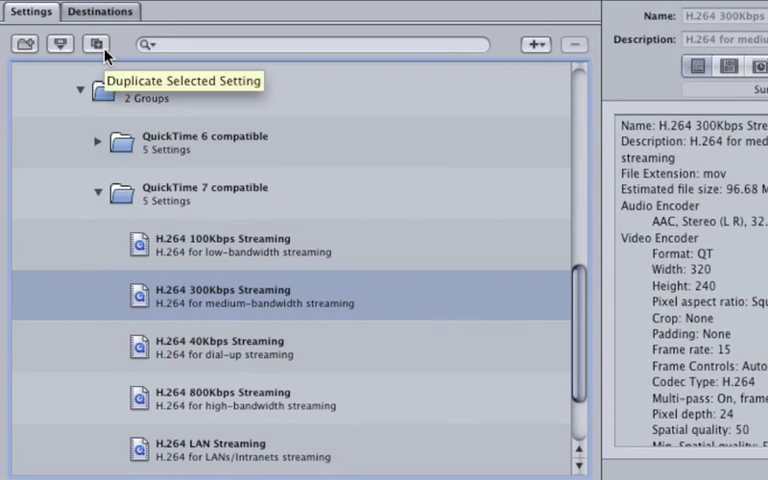
Duplicate H.264 300Kbps Streaming, creating 'H.264 300Kbps Streaming copy'
left_click(96, 44)
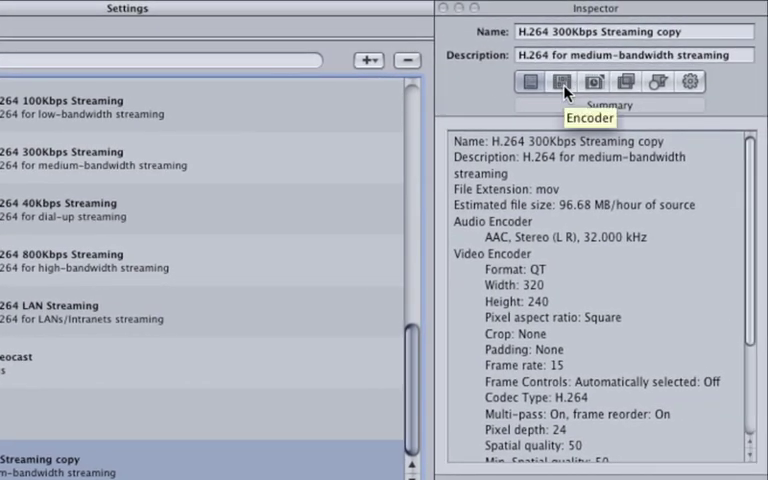
Set the copy's H.264 video to 29.97 fps, restricted to 220 kbits/sec
left_click(559, 82)
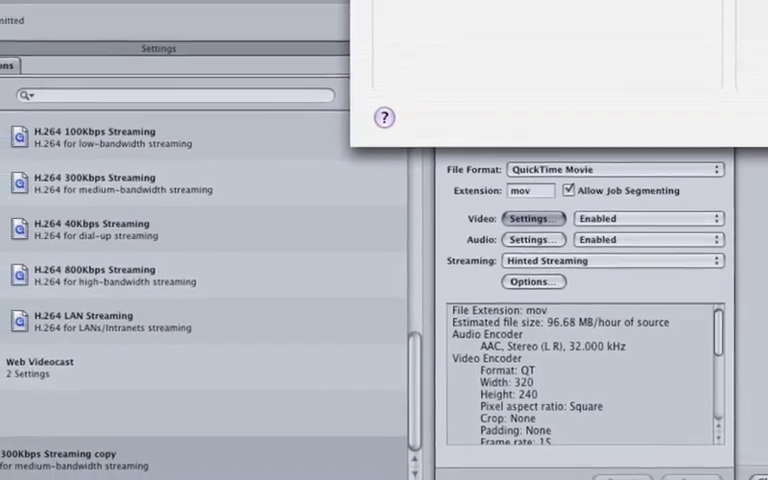
left_click(533, 218)
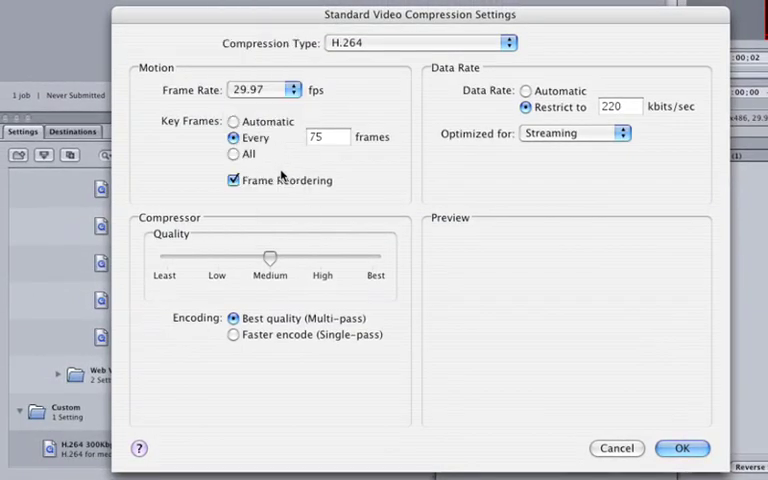
mouse_move(676, 420)
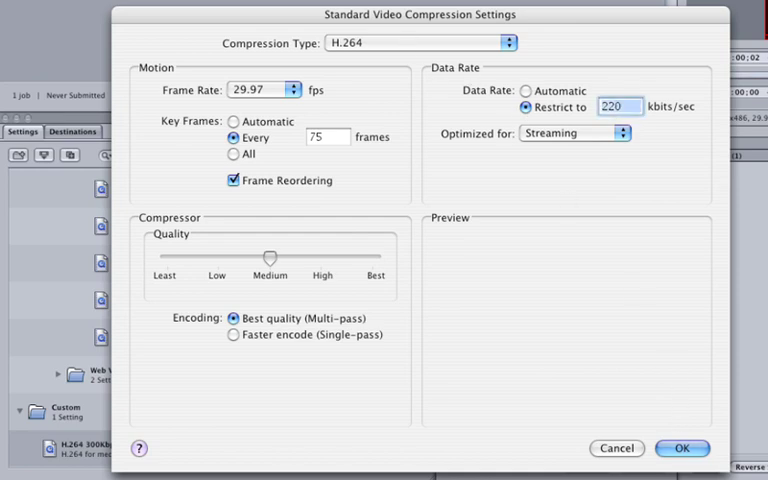
left_click(681, 448)
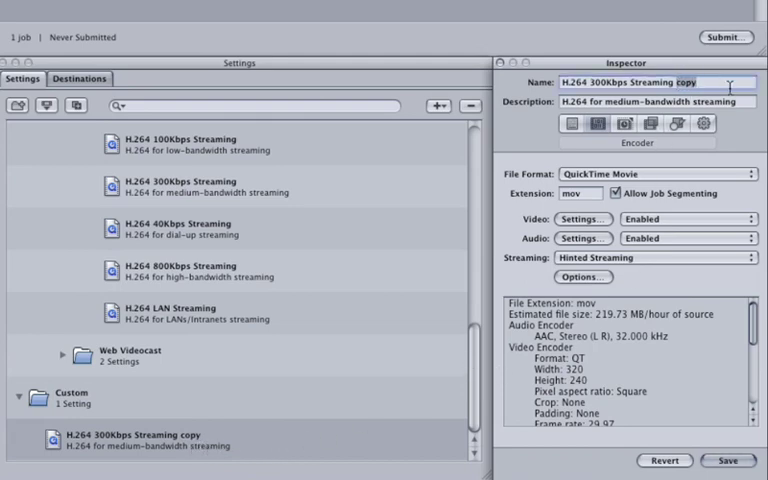
Rename the copied setting 'H.264 300Kbps Streaming Spot' by replacing 'copy' with 'Spot'
type("Spot")
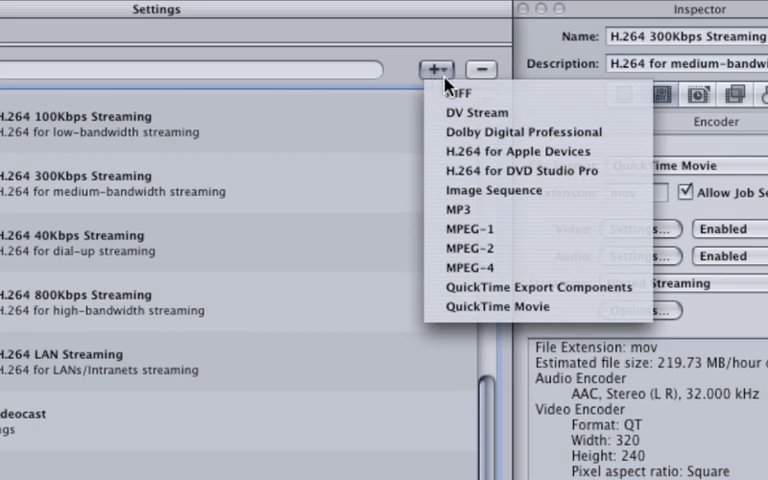
mouse_move(575, 148)
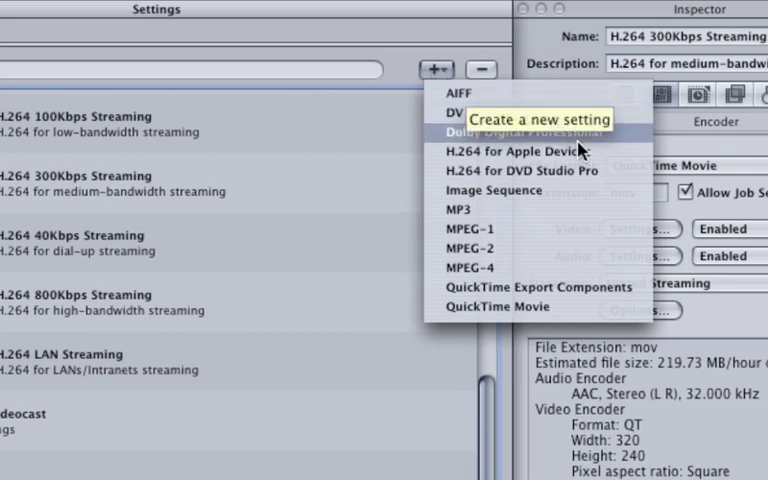
mouse_move(614, 210)
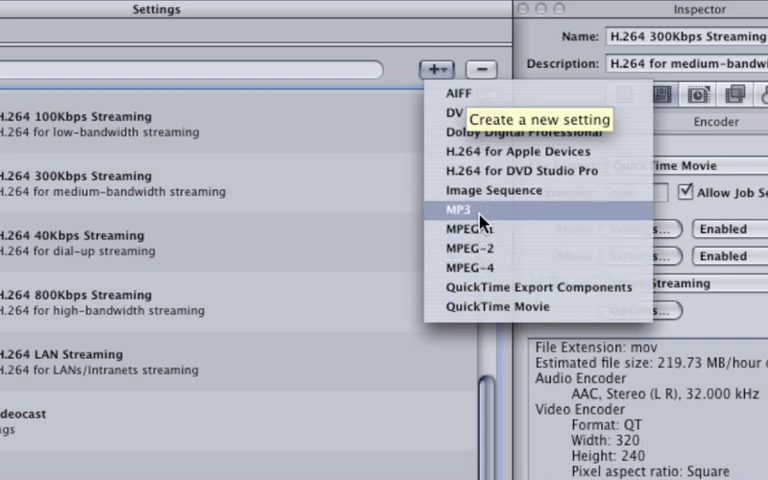
Create a new MP3 setting, Untitled MP3, at 160 kbps stereo, 44.1 kHz
left_click(460, 211)
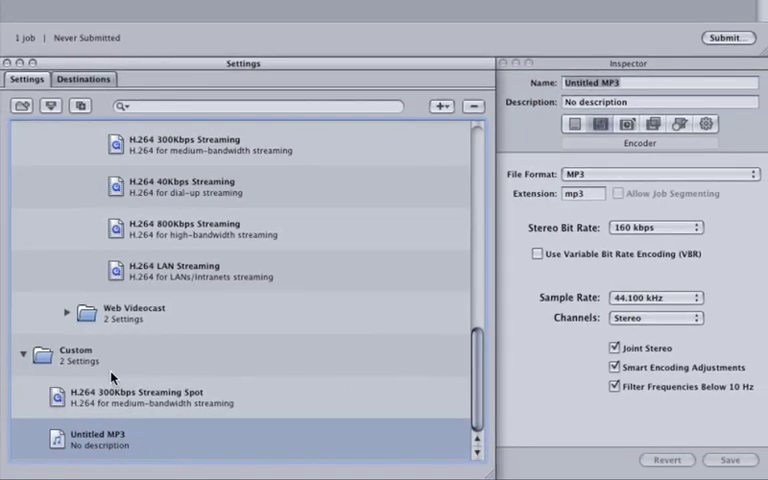
mouse_move(148, 448)
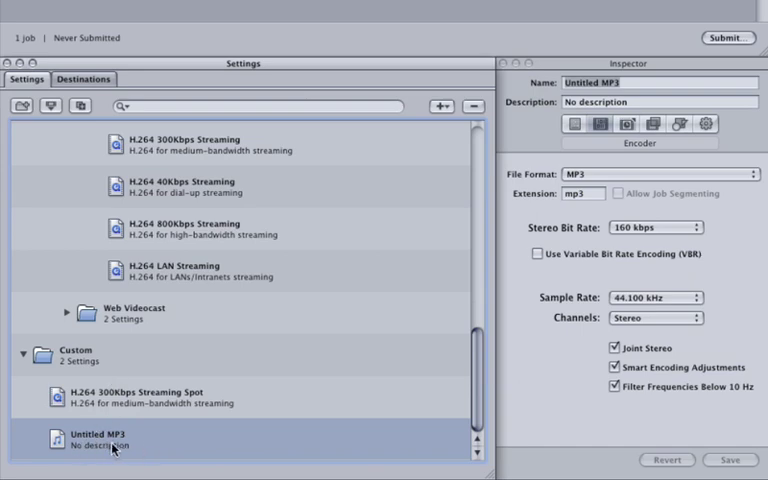
mouse_move(655, 82)
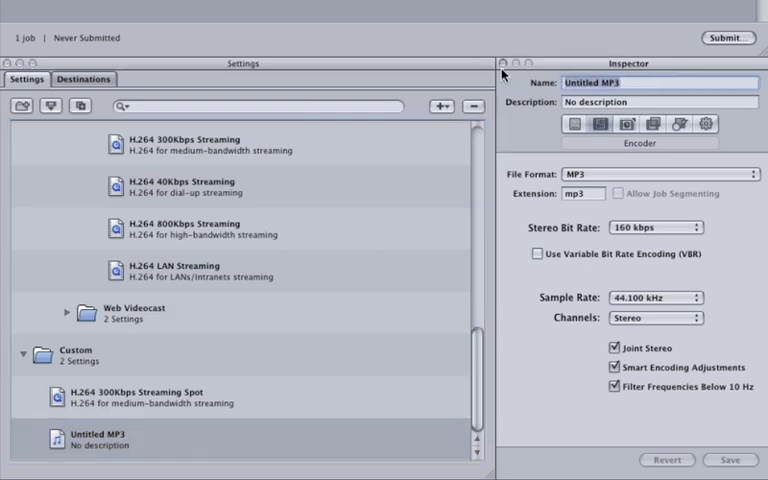
Name the MP3 setting 'Radio' with description 'MP3 for Radio at 320 kbps'
type("Radio")
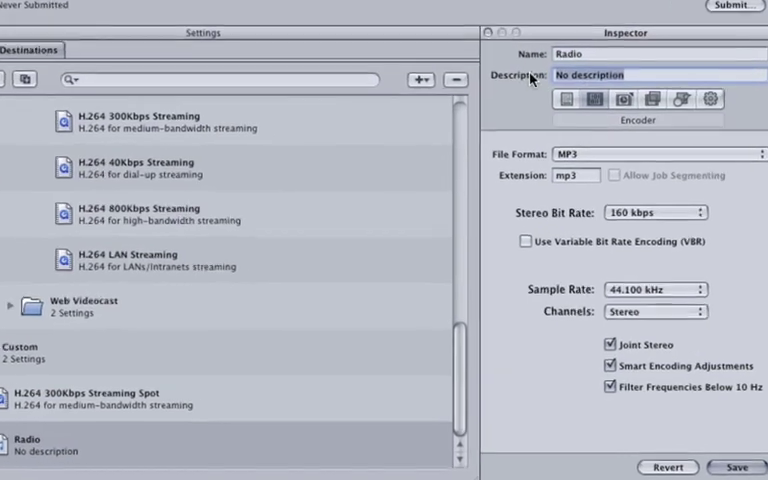
type("M")
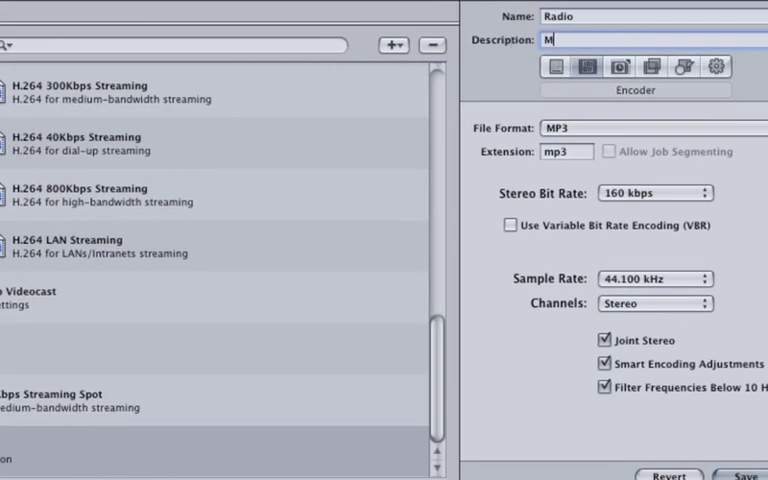
type("P3")
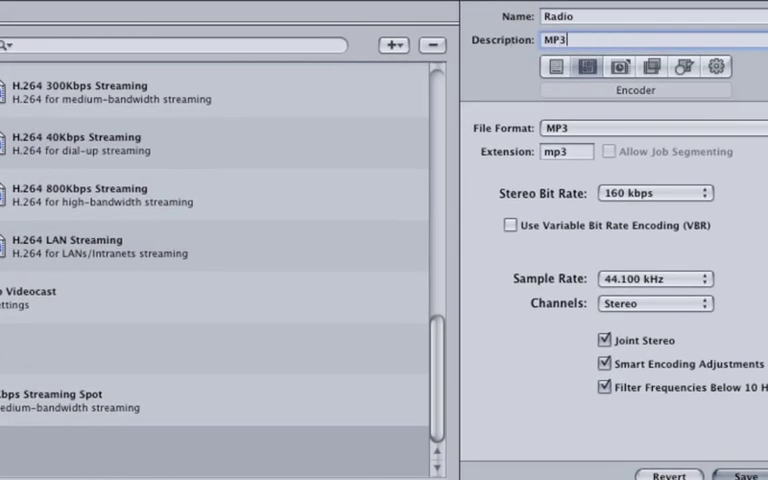
type("for")
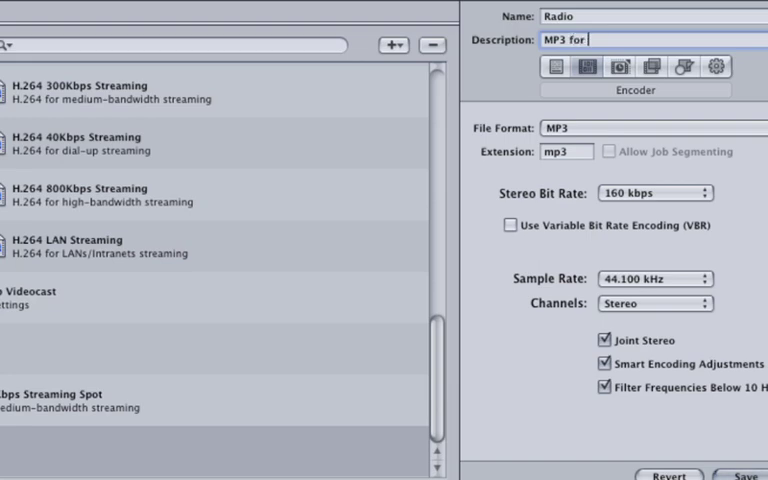
type("Radio")
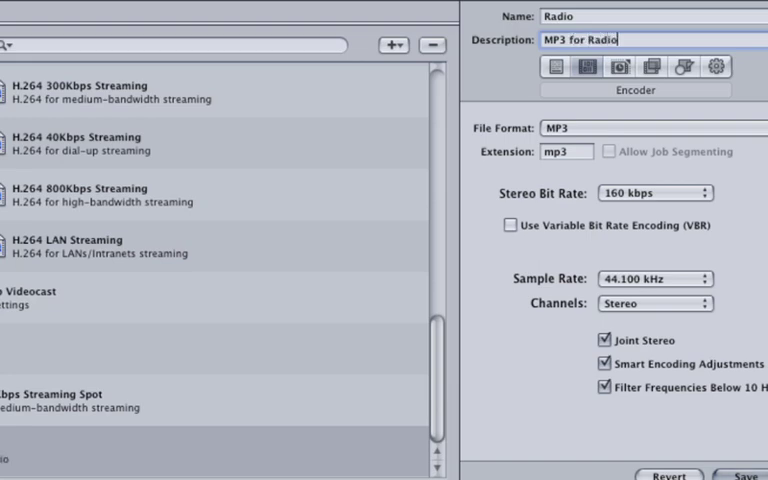
type("at")
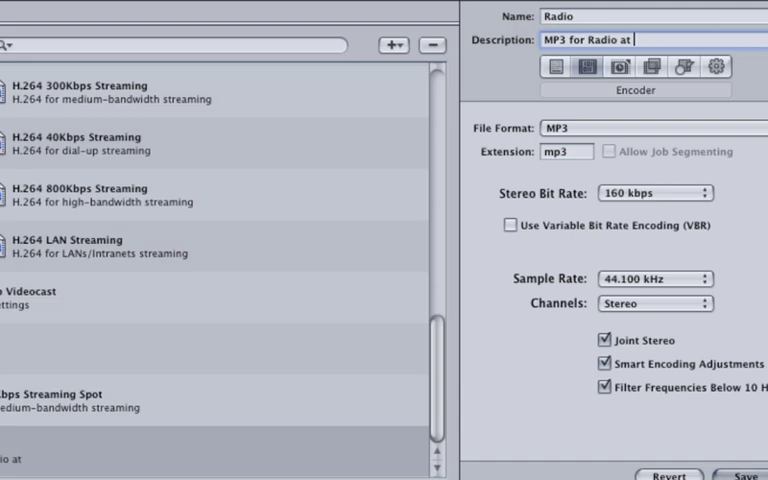
type("320 k")
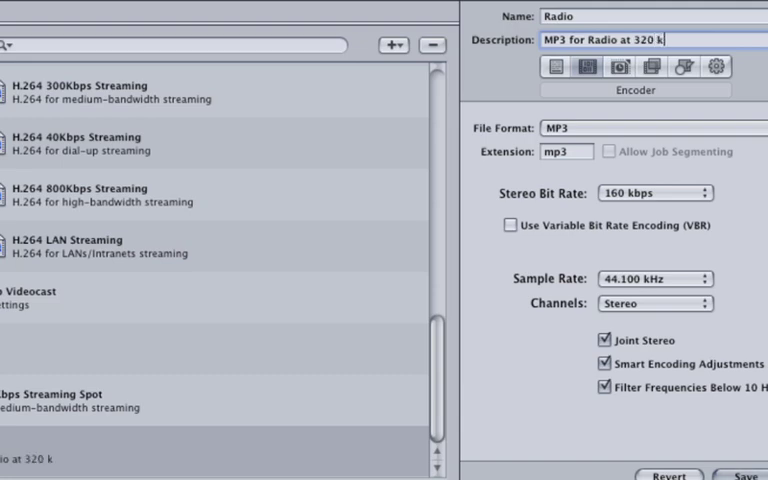
type("bps")
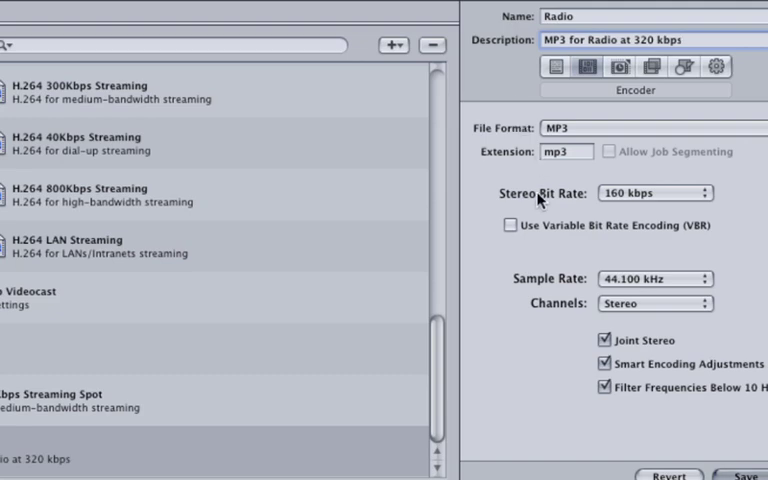
Set the stereo bit rate to 320 kbps and save the Radio setting
left_click(656, 193)
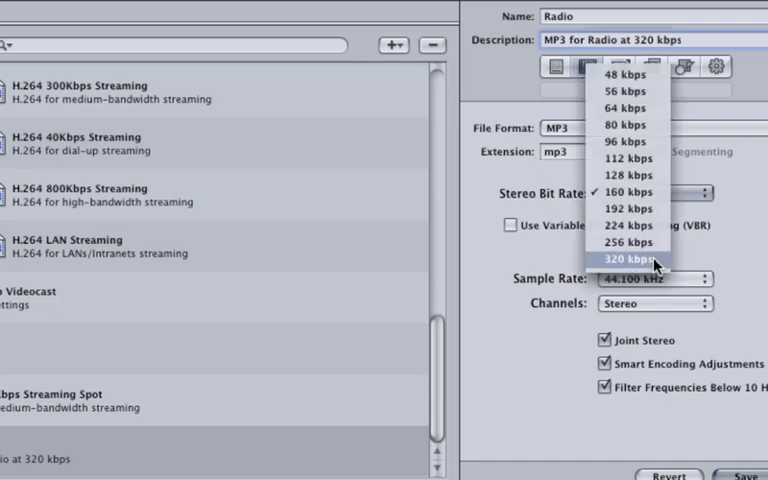
left_click(625, 261)
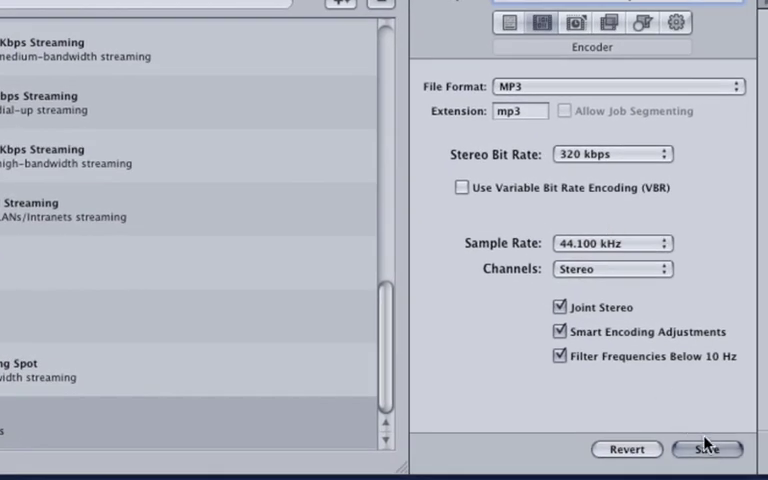
left_click(706, 449)
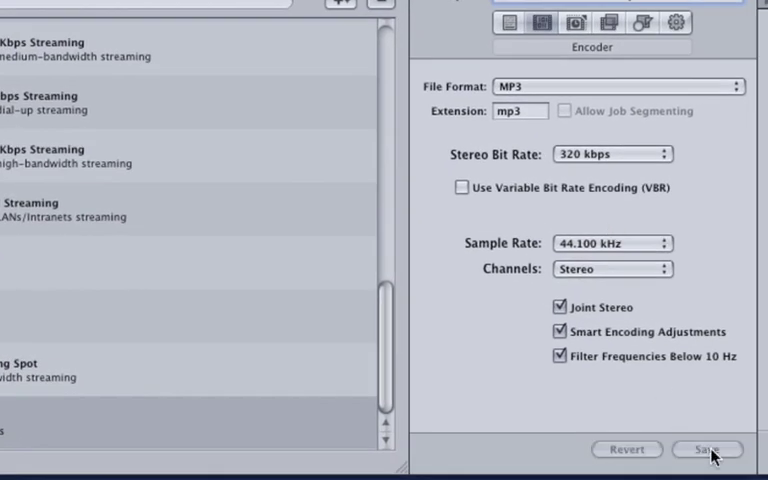
left_click(708, 449)
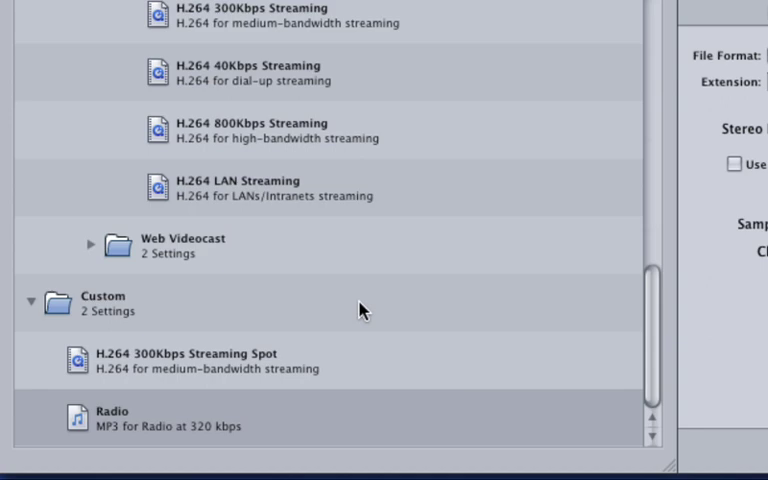
mouse_move(152, 369)
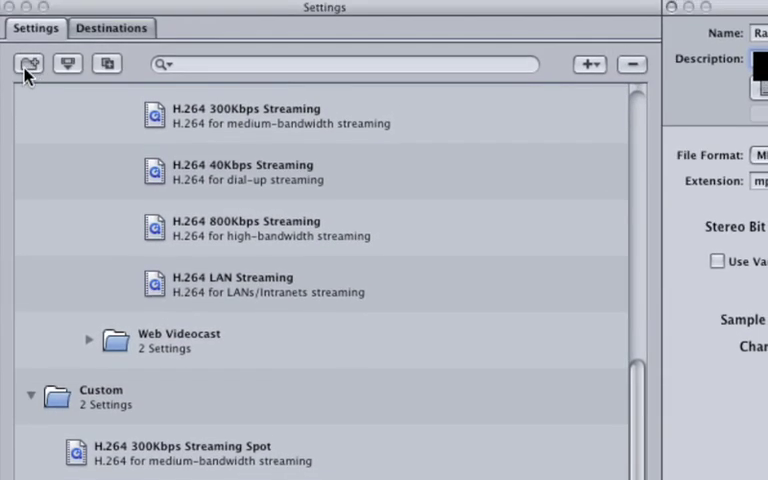
Create a new setting group under Custom and name it 'Misc.'
left_click(28, 63)
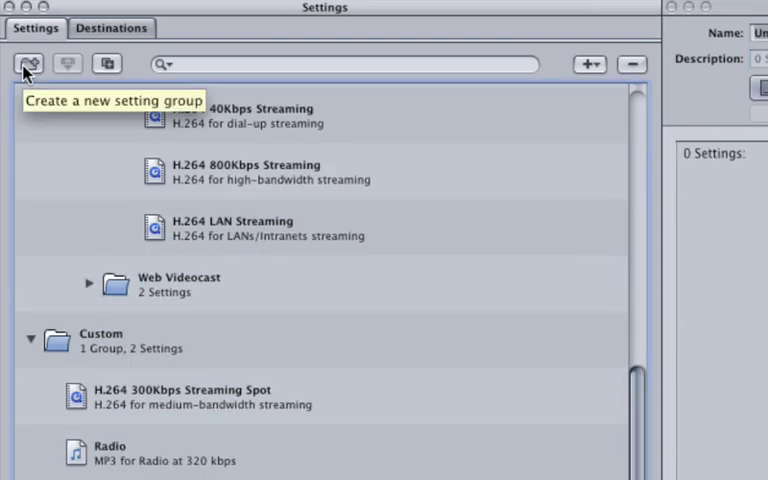
left_click(28, 63)
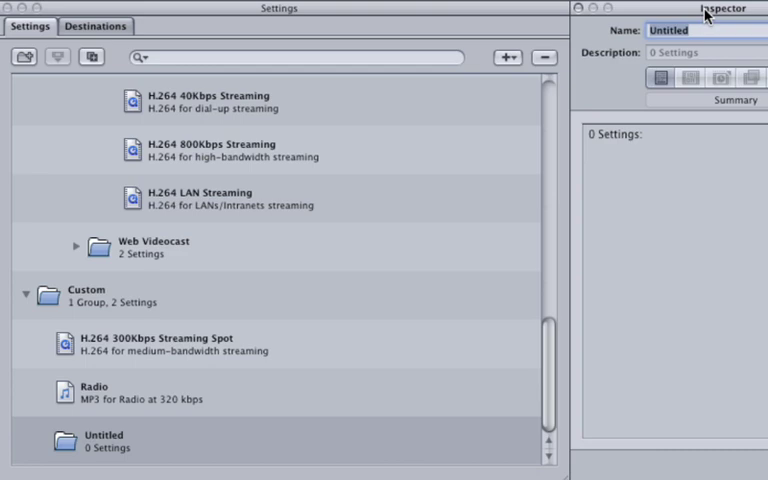
type("Misc.")
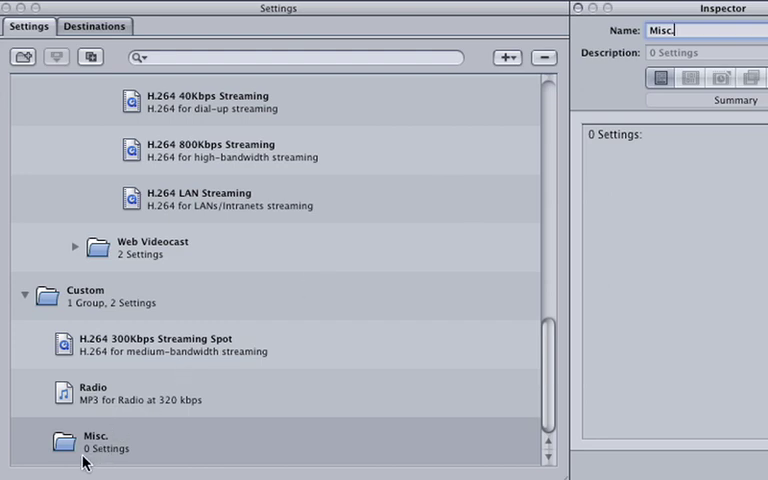
mouse_move(90, 460)
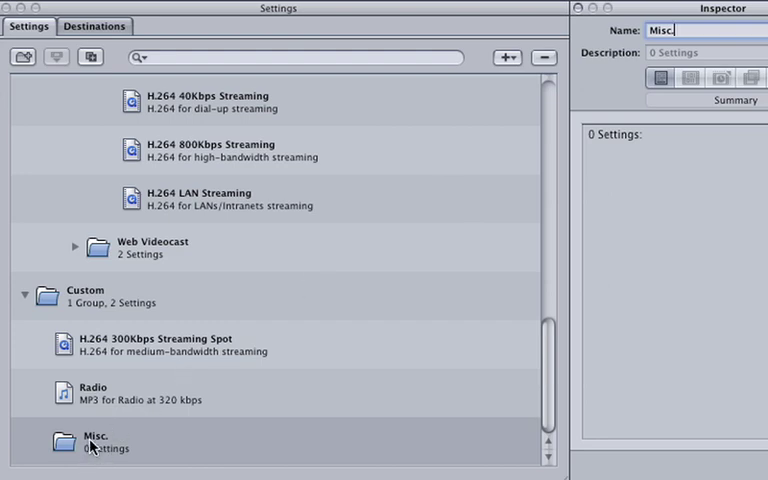
mouse_move(130, 398)
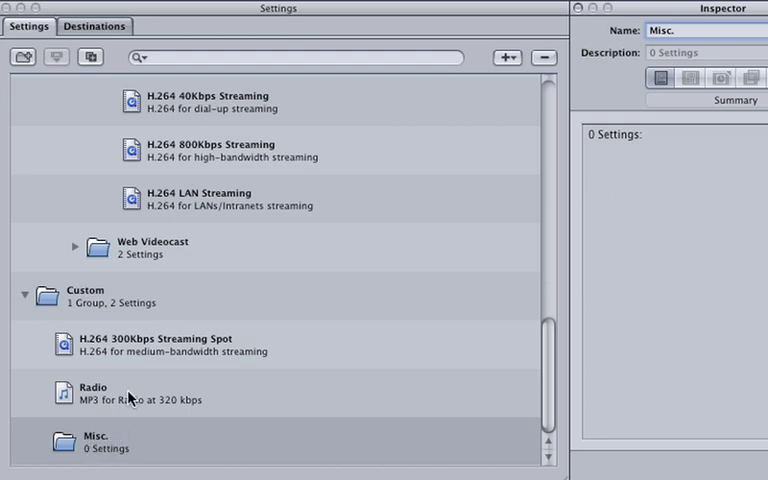
Drag the H.264 300Kbps Streaming Spot and Radio settings into the Misc. group
left_click(92, 393)
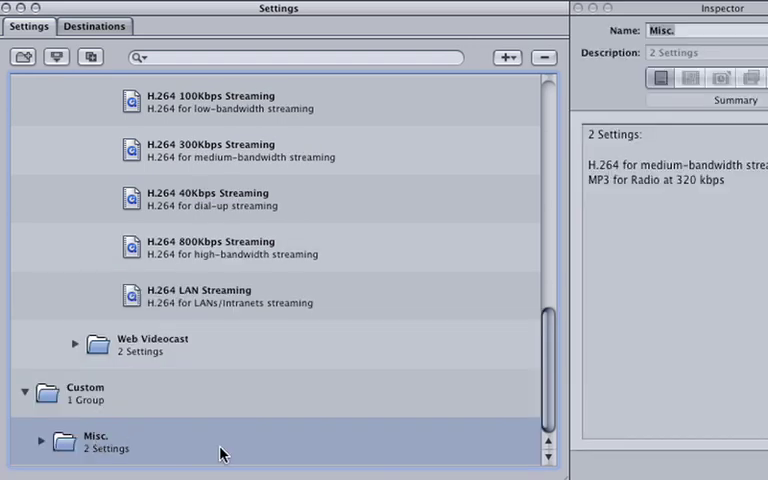
mouse_move(108, 463)
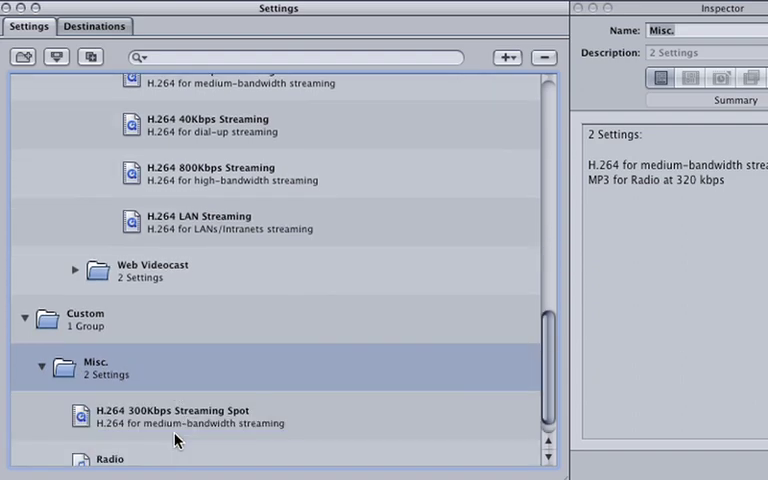
scroll("down", 3)
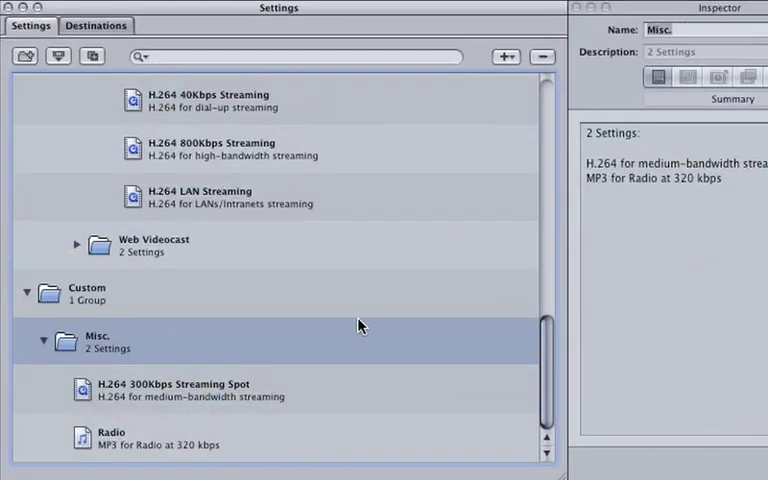
mouse_move(123, 293)
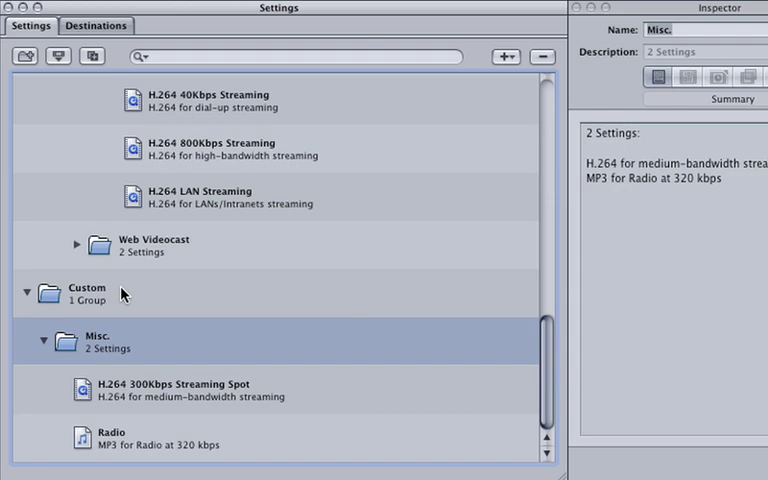
mouse_move(138, 367)
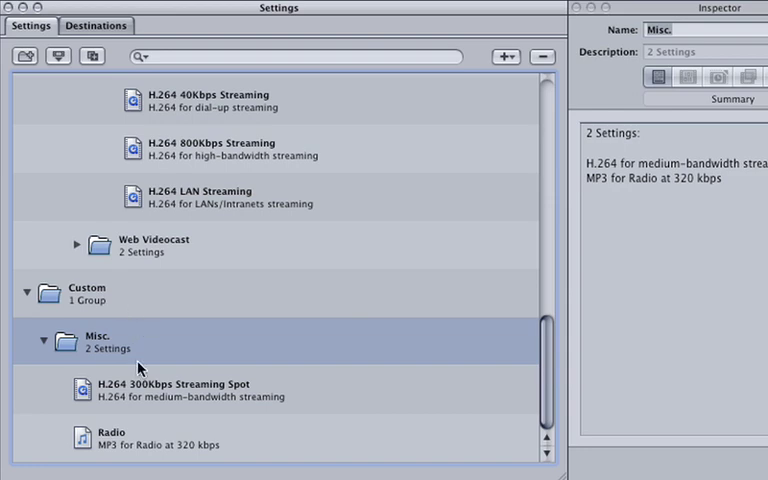
mouse_move(145, 440)
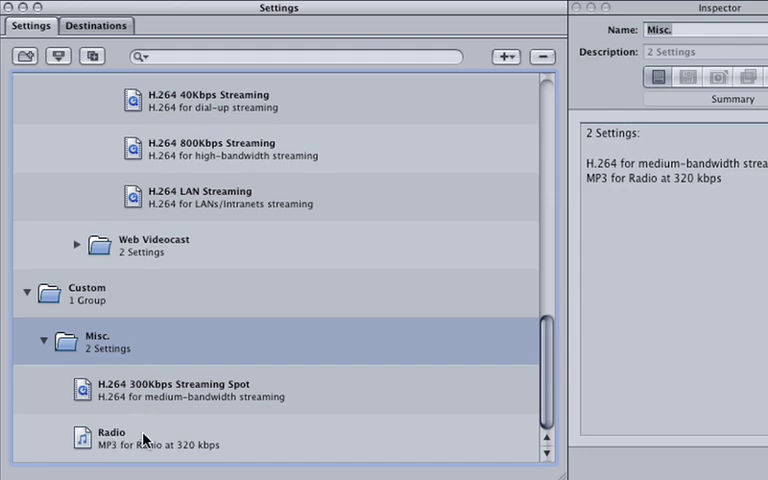
Select the Radio setting and delete it from the Misc. group
left_click(111, 438)
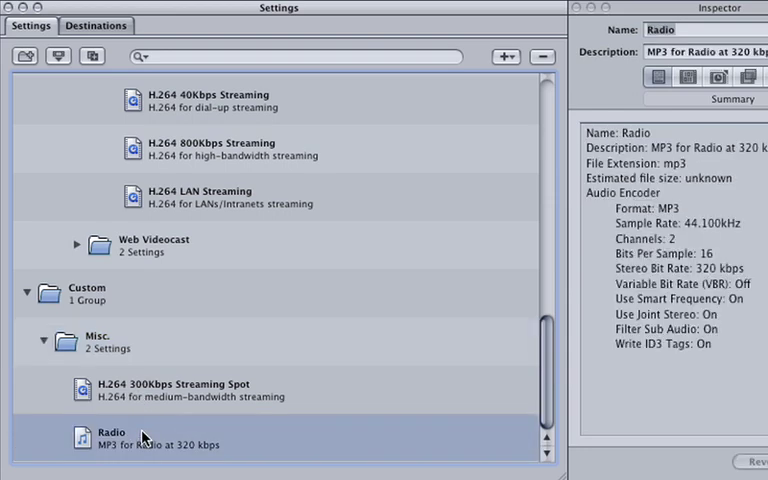
mouse_move(194, 432)
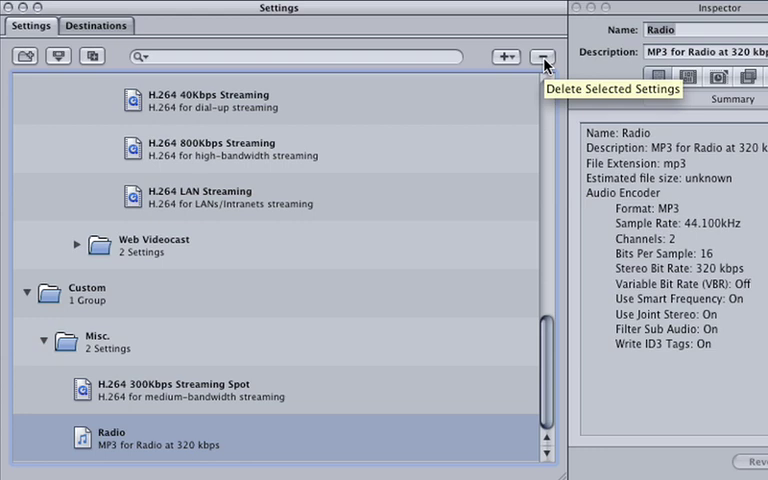
left_click(543, 56)
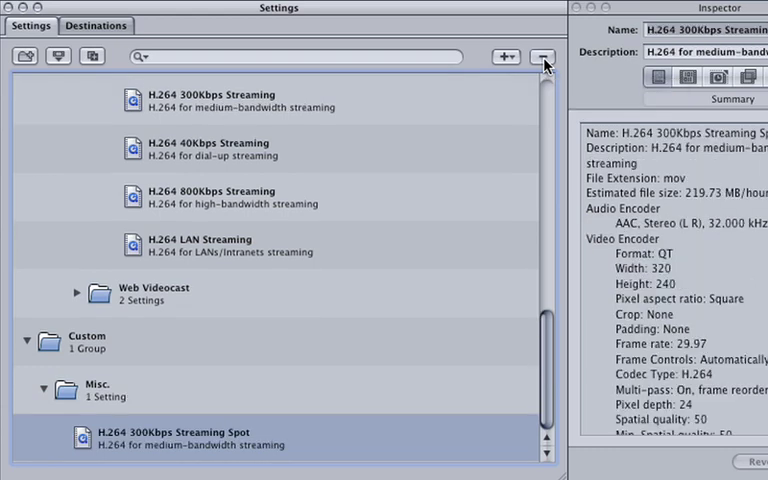
mouse_move(320, 420)
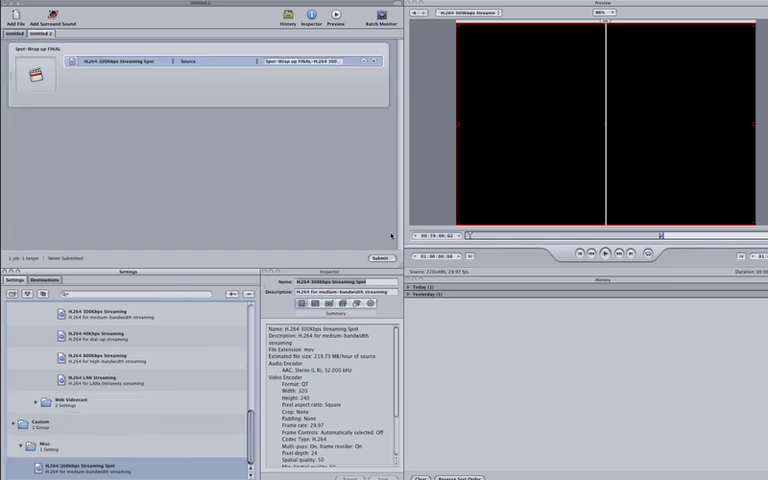
Submit the 'Spot-Wrap up FINAL' batch and confirm the submission
left_click(381, 258)
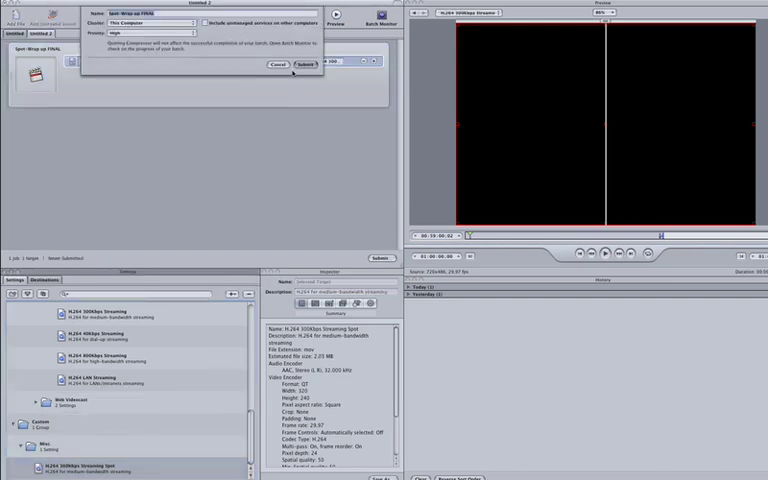
left_click(303, 64)
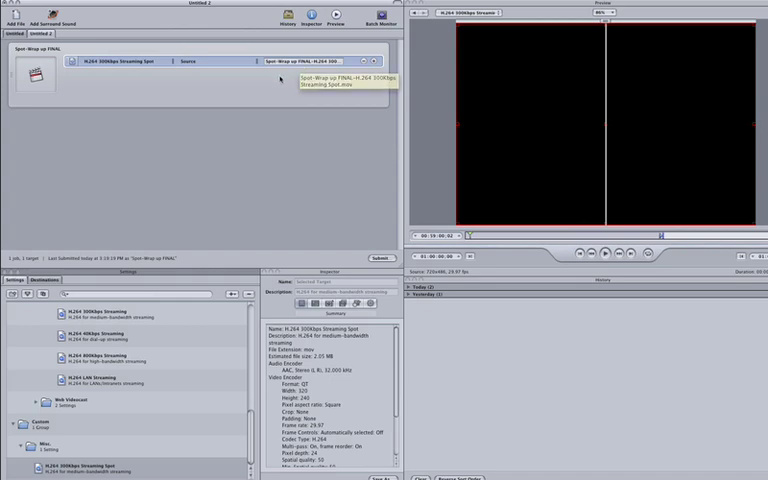